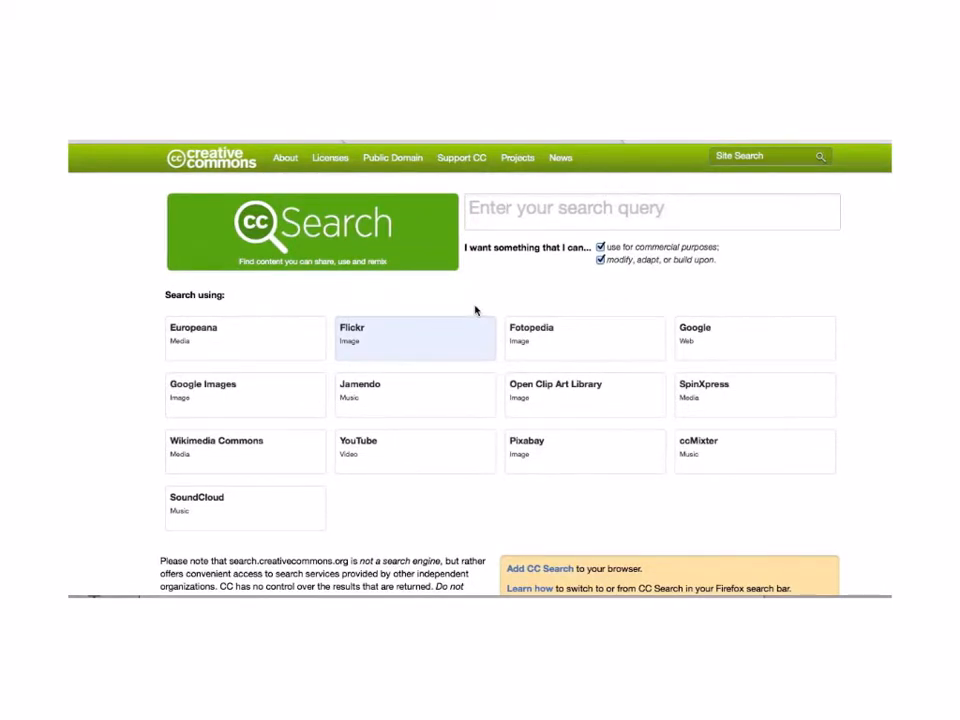
Search 'classroom' in CC Search and send it to Flickr with commercial use and modification allowed.
{"action": "type", "text": "classroom"}
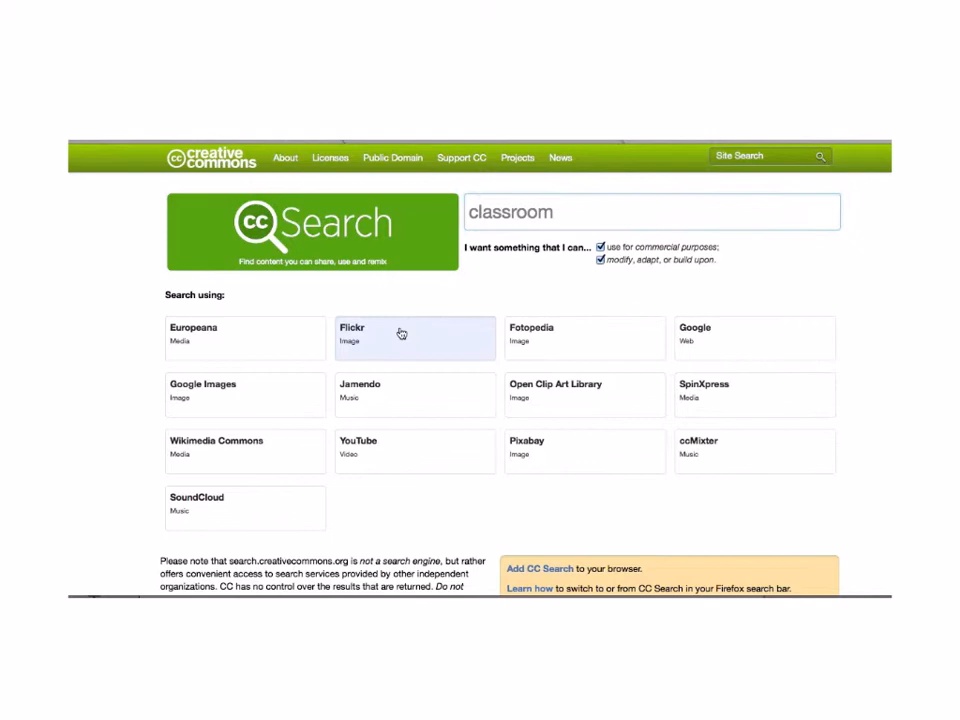
{"action": "left_click", "coordinate": [400, 332]}
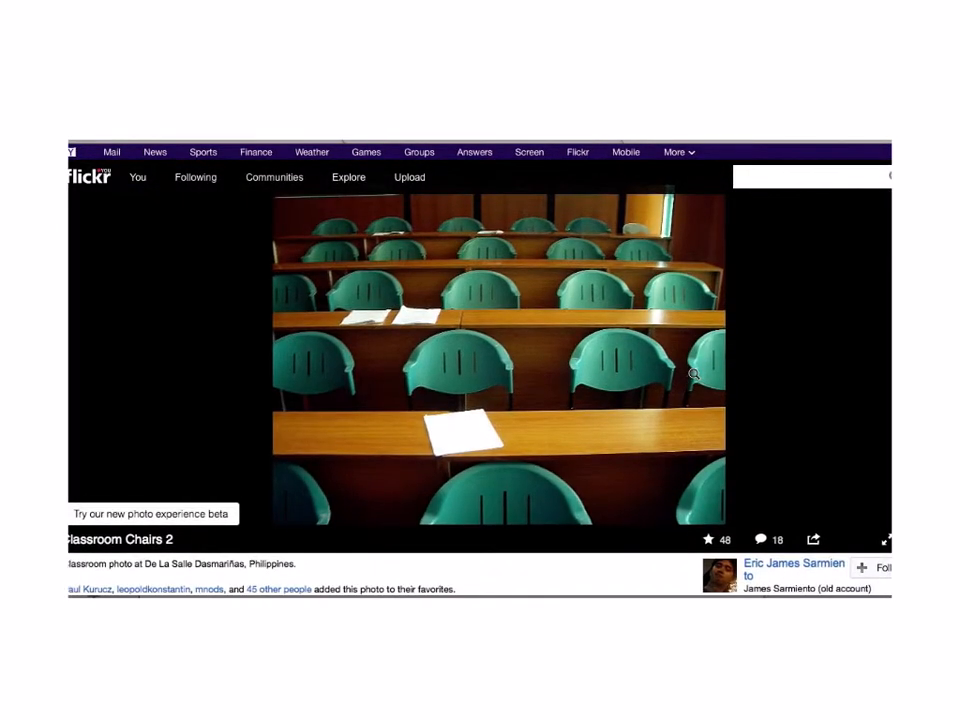
Reveal the classroom chairs photo's 'Some rights reserved' link and view its Attribution 2.0 Generic deed.
{"action": "scroll", "scroll_direction": "down", "scroll_amount": 3}
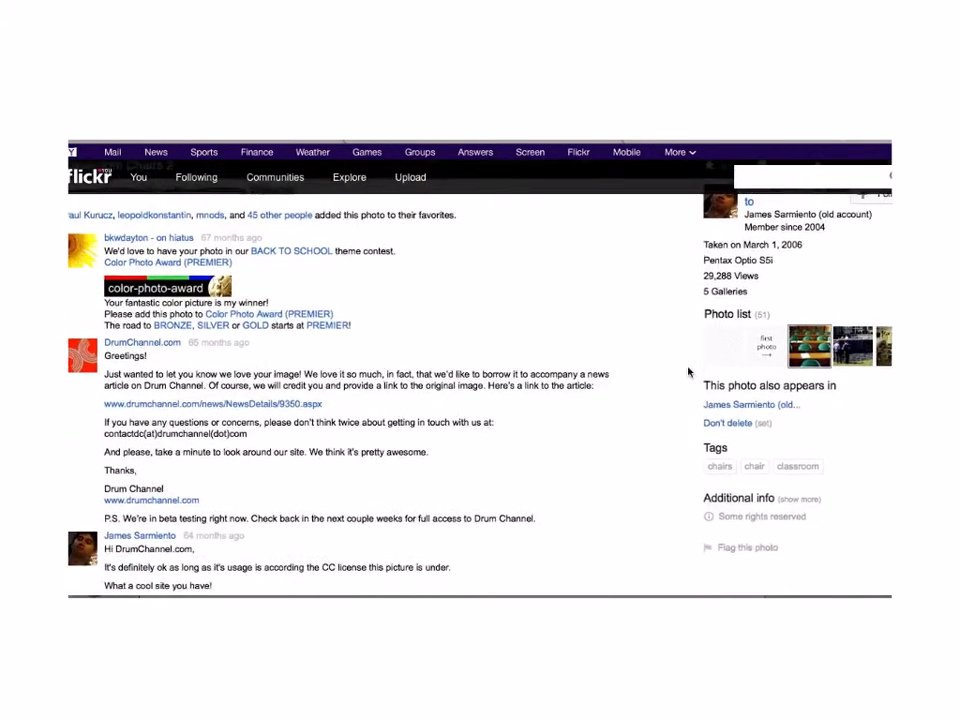
{"action": "scroll", "scroll_direction": "down", "scroll_amount": 3}
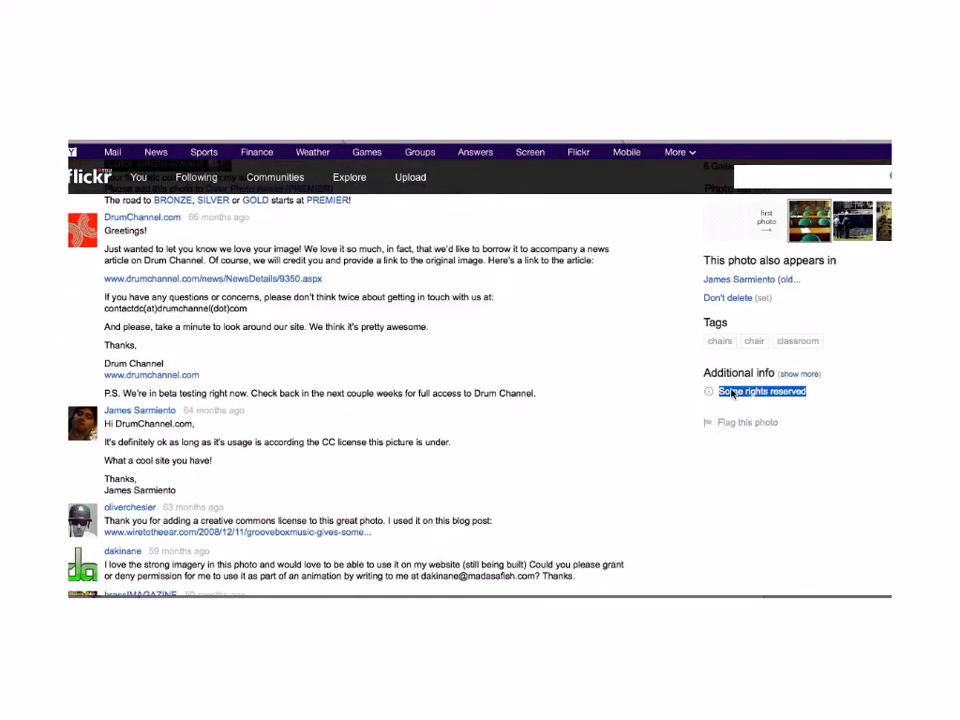
{"action": "left_click", "coordinate": [760, 390]}
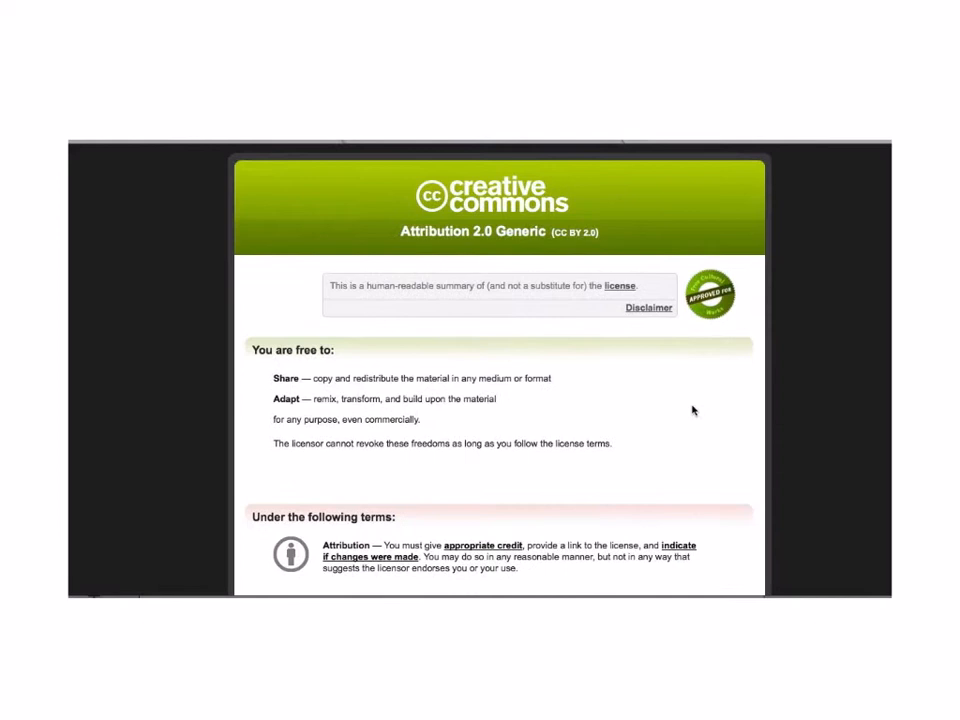
{"action": "scroll", "scroll_direction": "down", "scroll_amount": 3}
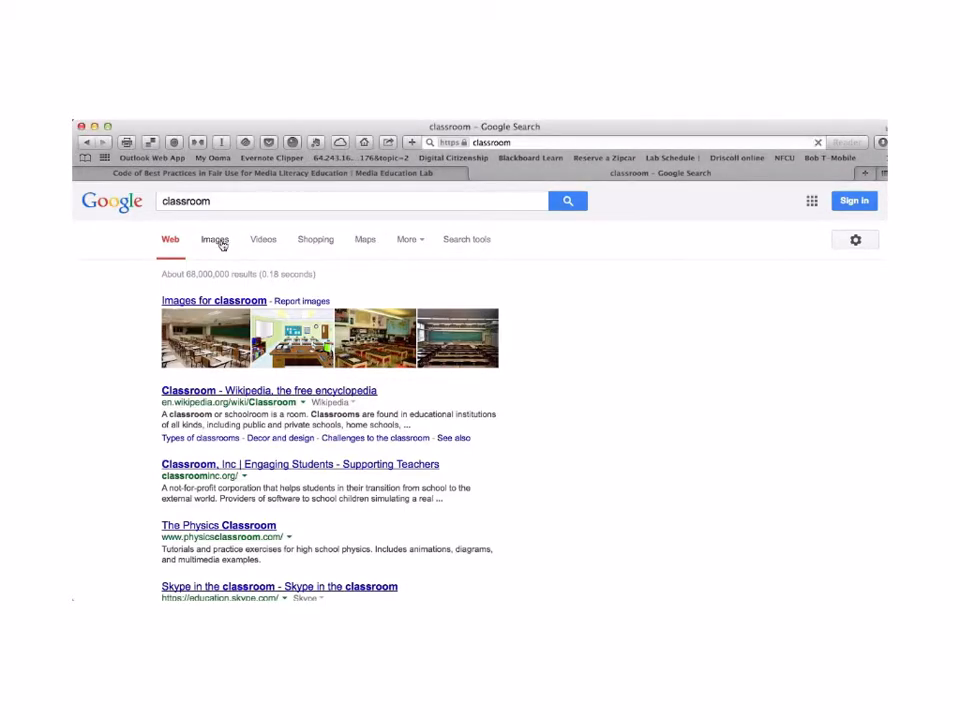
Switch the 'classroom' search to image results and reach Advanced Image Search via the gear menu.
{"action": "left_click", "coordinate": [214, 240]}
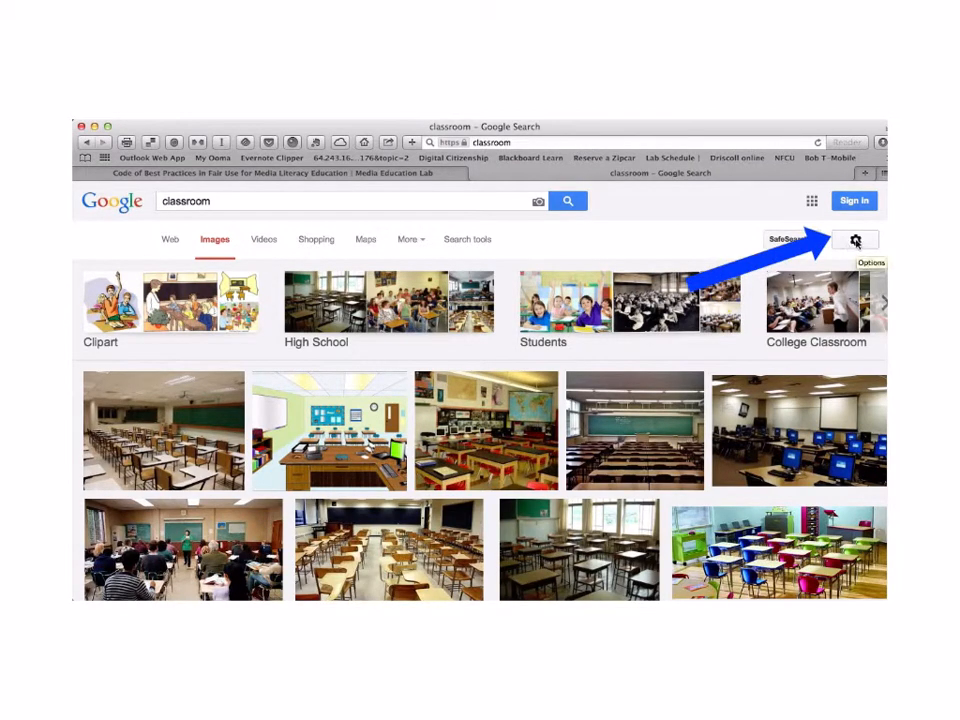
{"action": "left_click", "coordinate": [856, 240]}
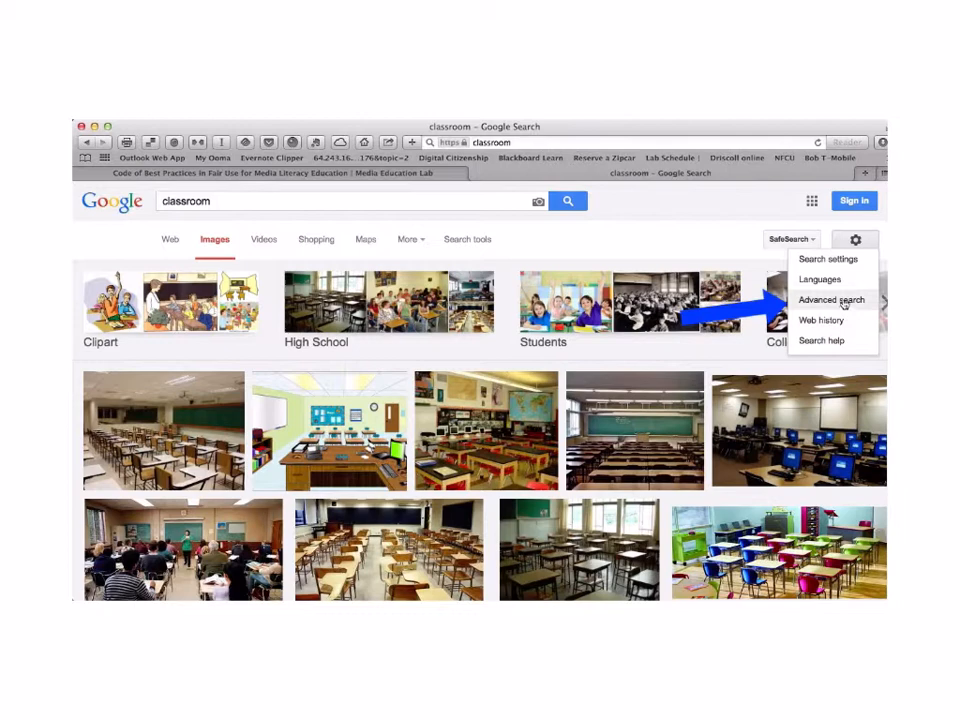
{"action": "left_click", "coordinate": [832, 300]}
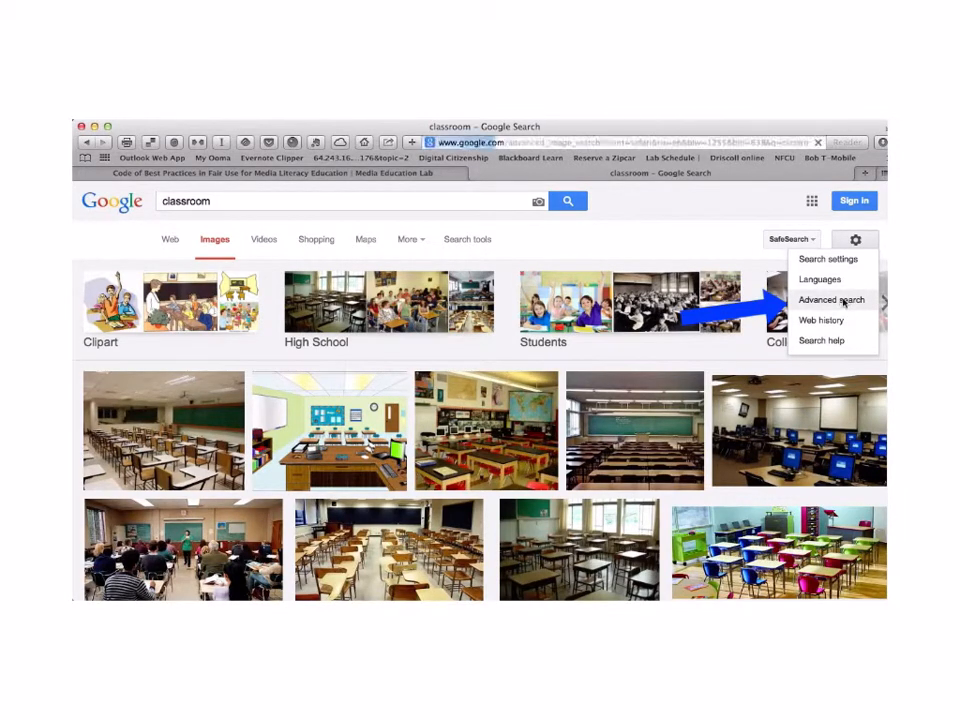
{"action": "left_click", "coordinate": [836, 300]}
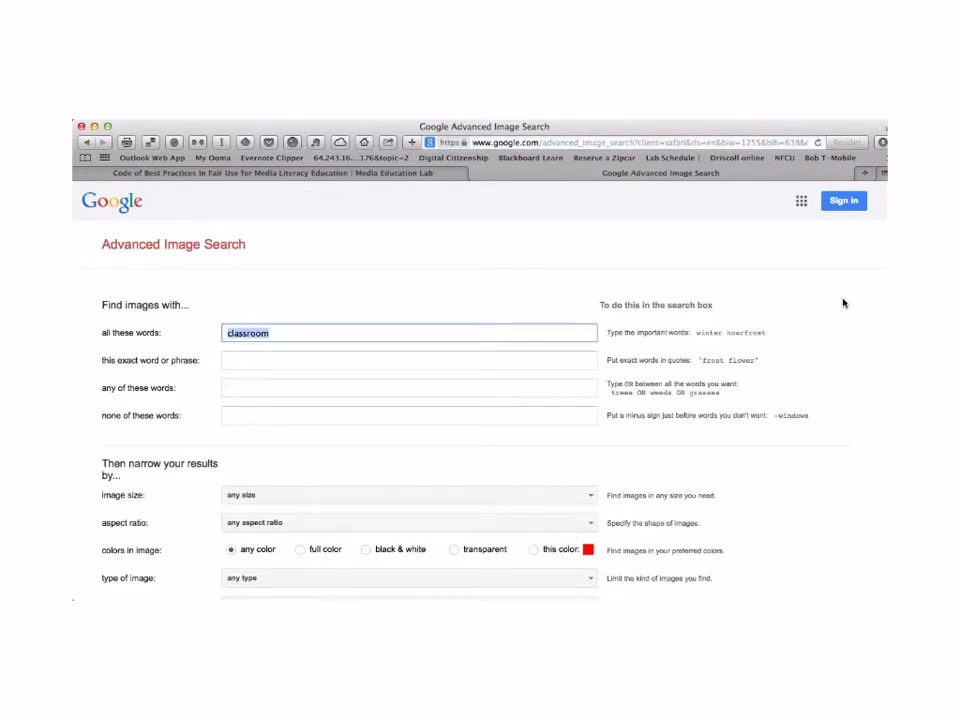
Set usage rights to 'free to use or share' for the classroom image search.
{"action": "scroll", "scroll_direction": "down", "scroll_amount": 3}
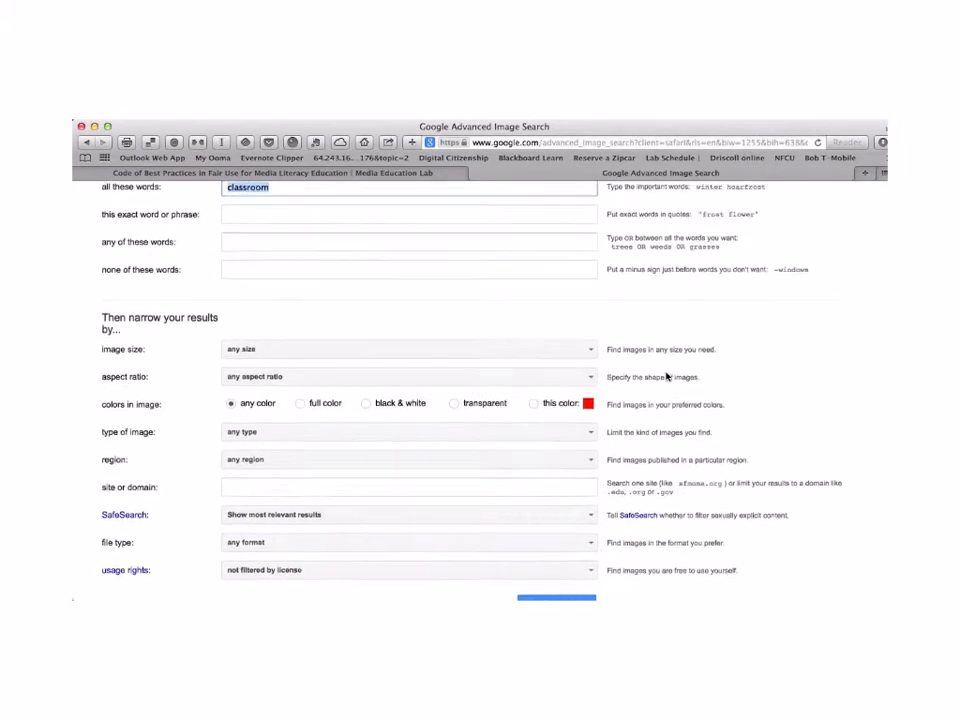
{"action": "scroll", "scroll_direction": "down", "scroll_amount": 3}
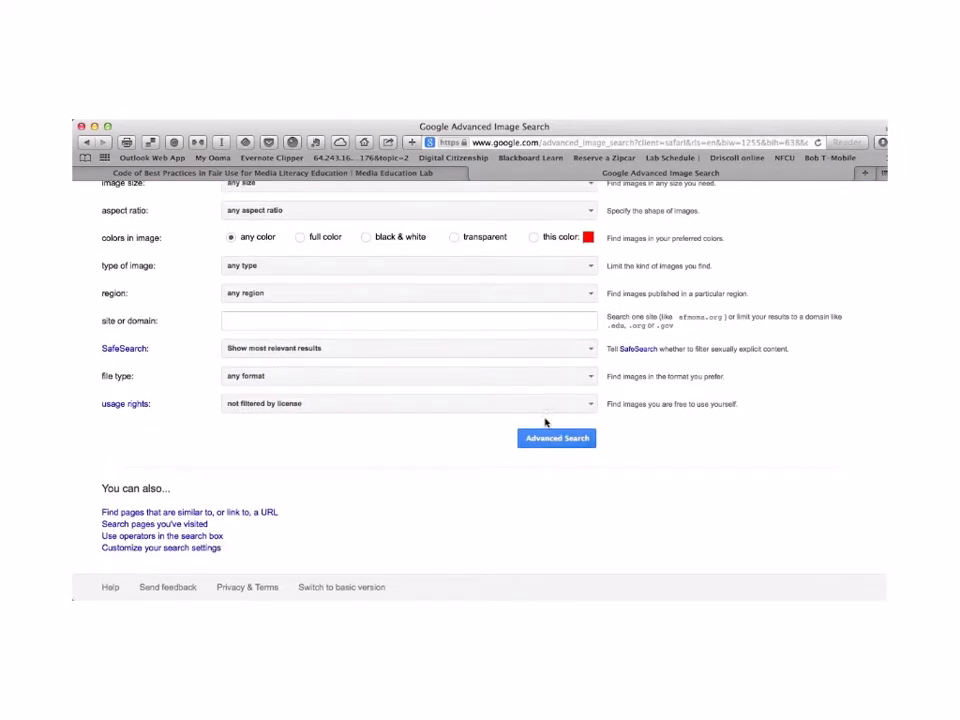
{"action": "left_click", "coordinate": [408, 404]}
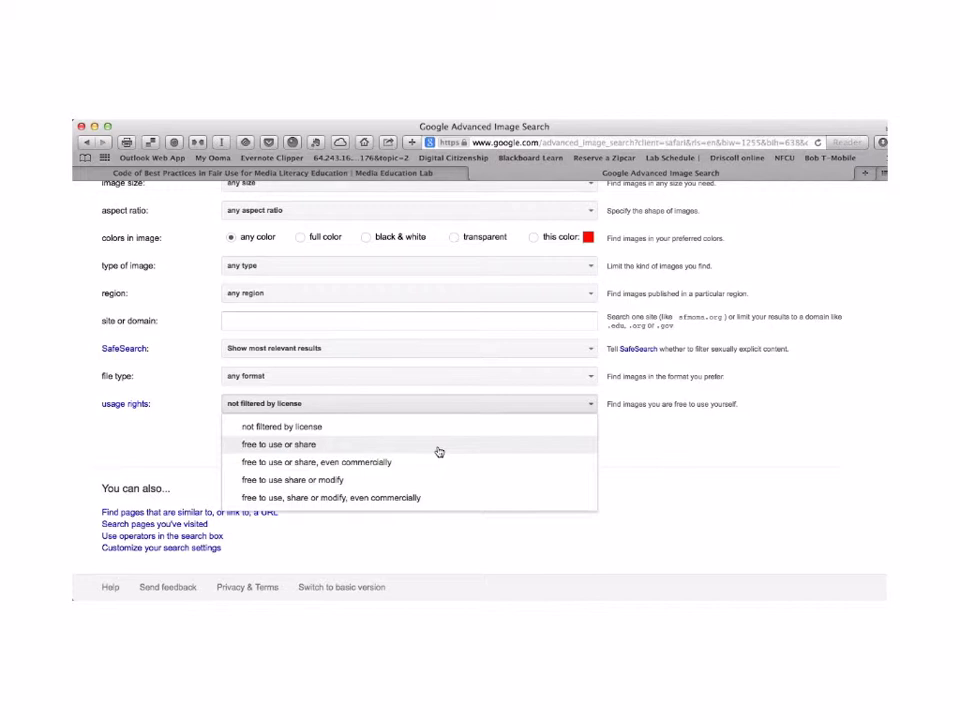
{"action": "left_click", "coordinate": [284, 444]}
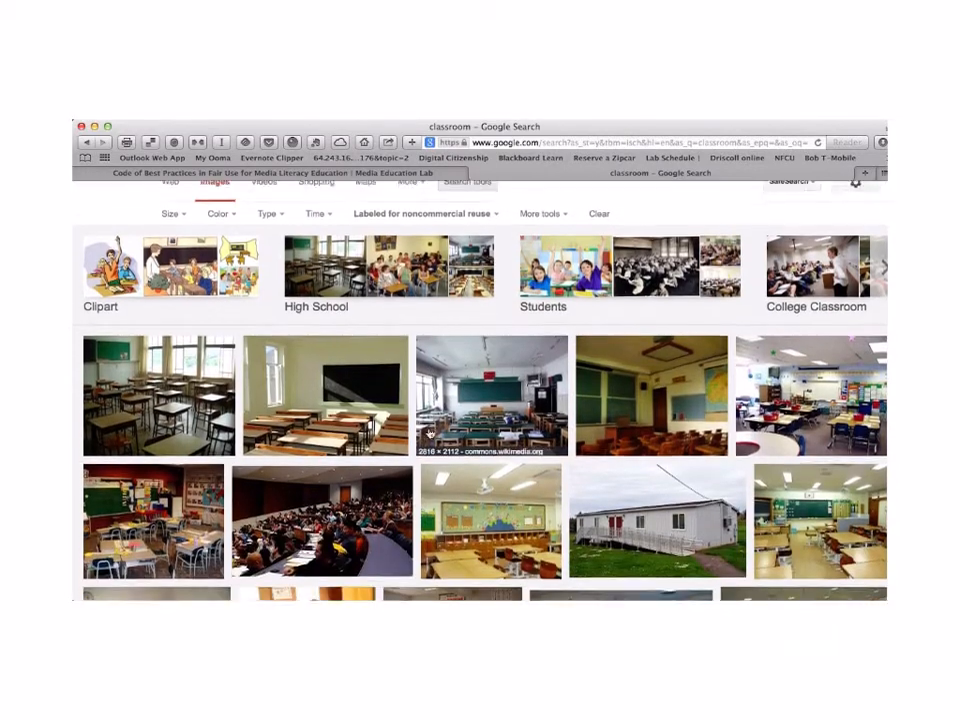
{"action": "scroll", "scroll_direction": "down", "scroll_amount": 3}
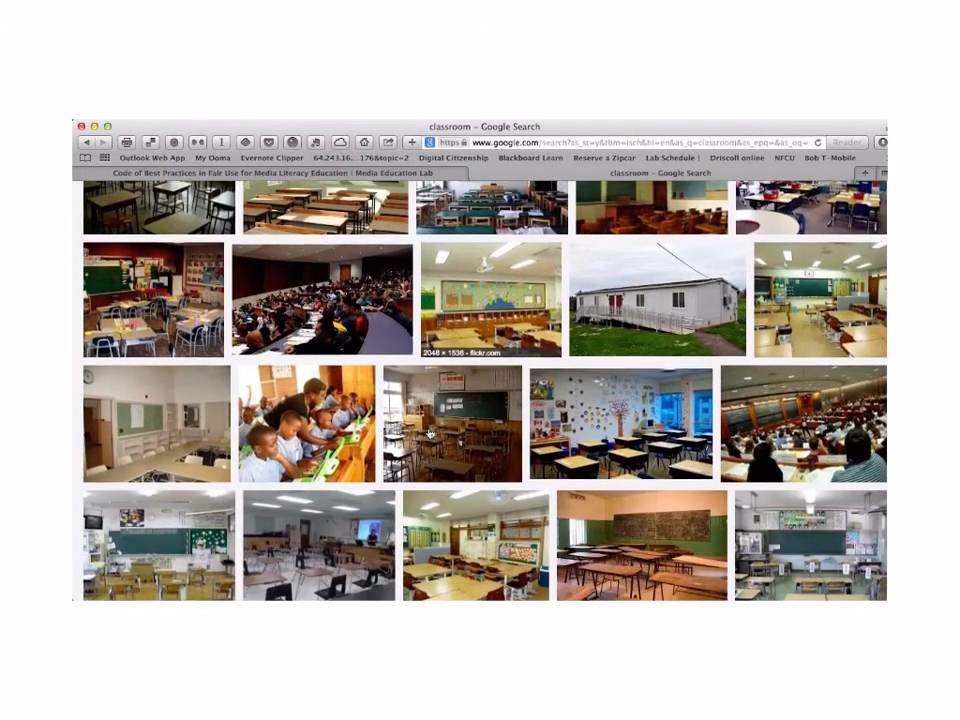
{"action": "scroll", "scroll_direction": "down", "scroll_amount": 3}
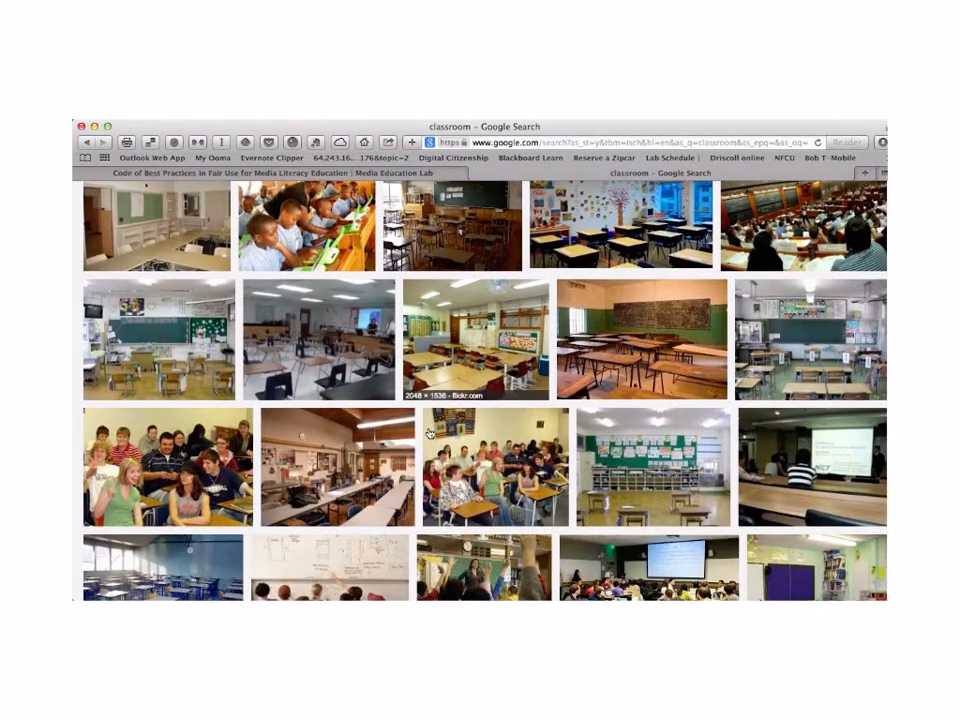
{"action": "scroll", "scroll_direction": "down", "scroll_amount": 3}
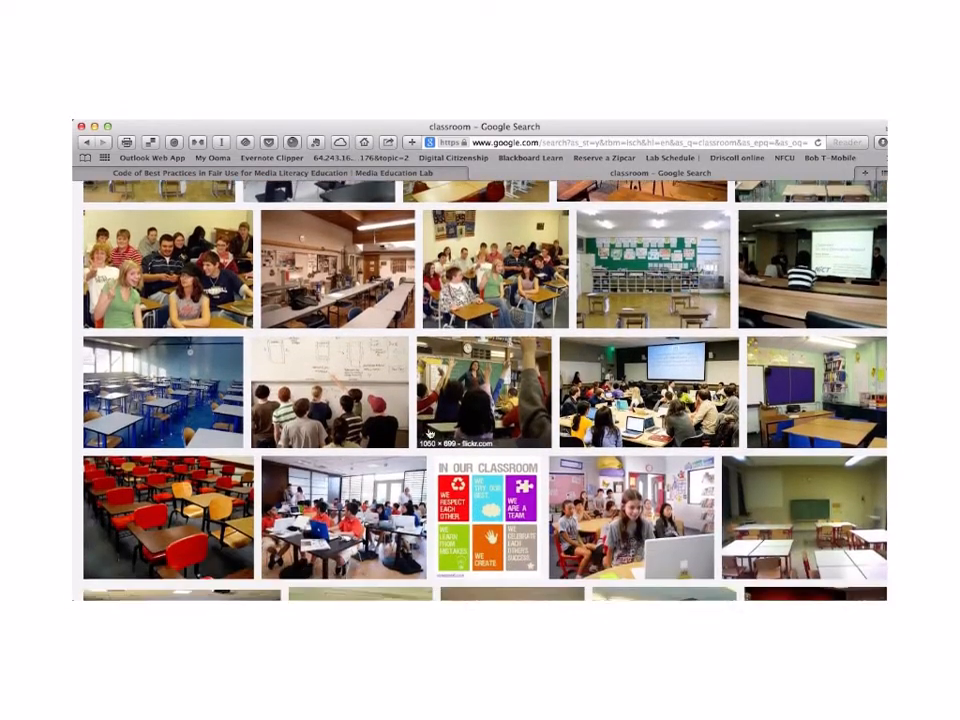
{"action": "scroll", "scroll_direction": "down", "scroll_amount": 3}
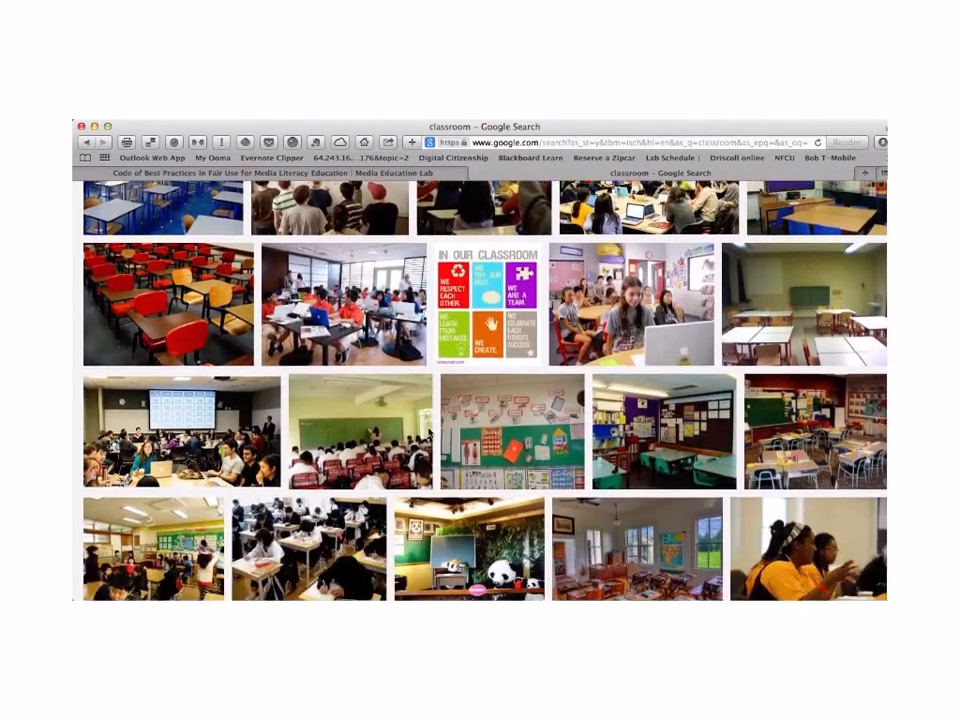
{"action": "scroll", "scroll_direction": "down", "scroll_amount": 3}
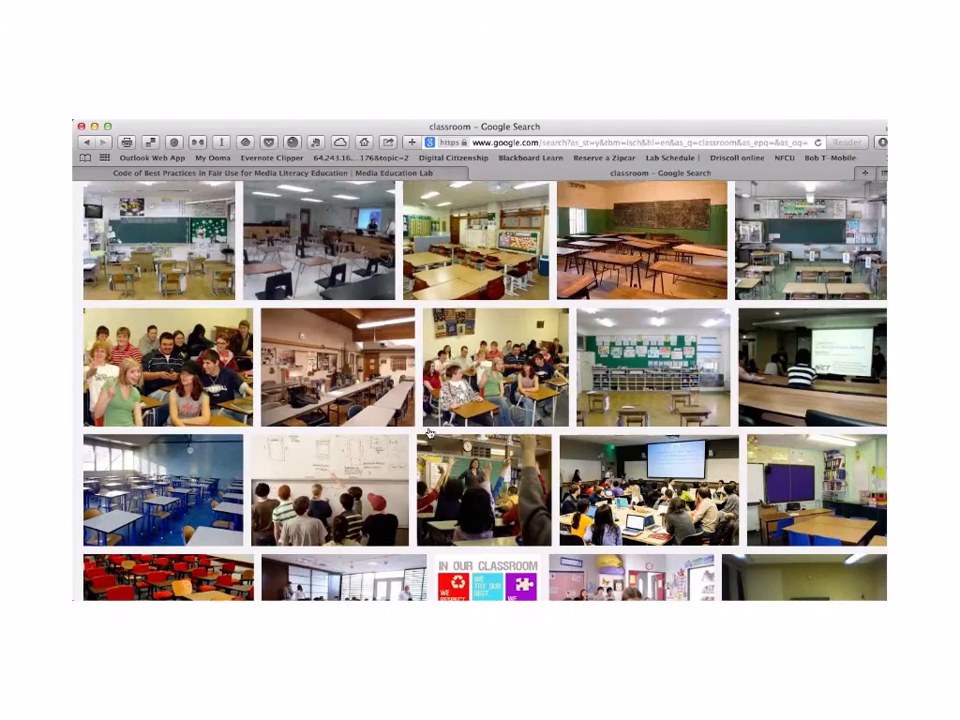
{"action": "scroll", "scroll_direction": "down", "scroll_amount": 3}
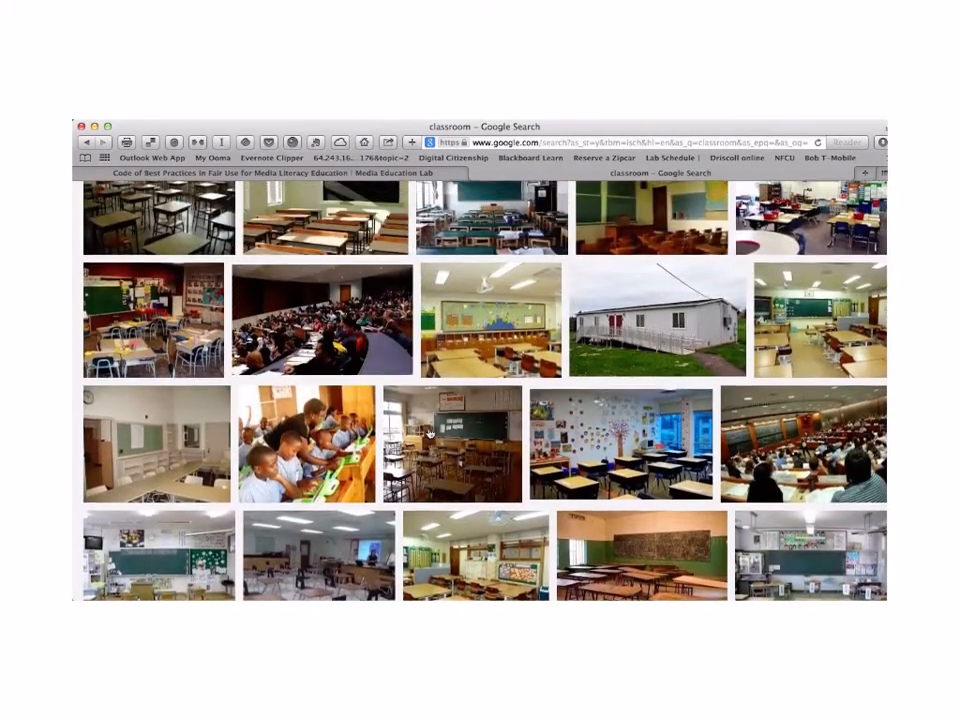